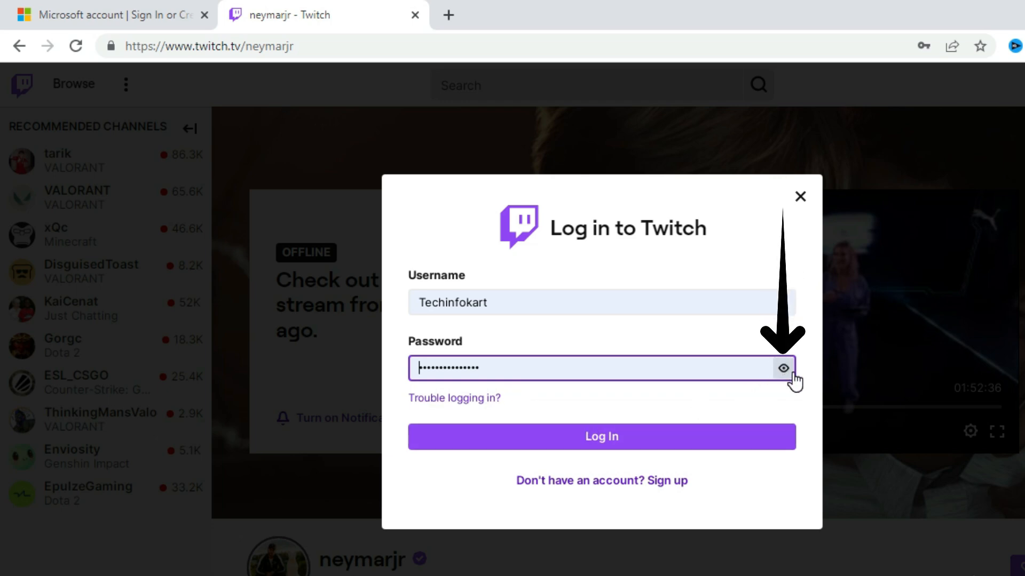
Reveal the masked Twitch password with the eye icon, then bring the Microsoft account tab forward.
click(781, 367)
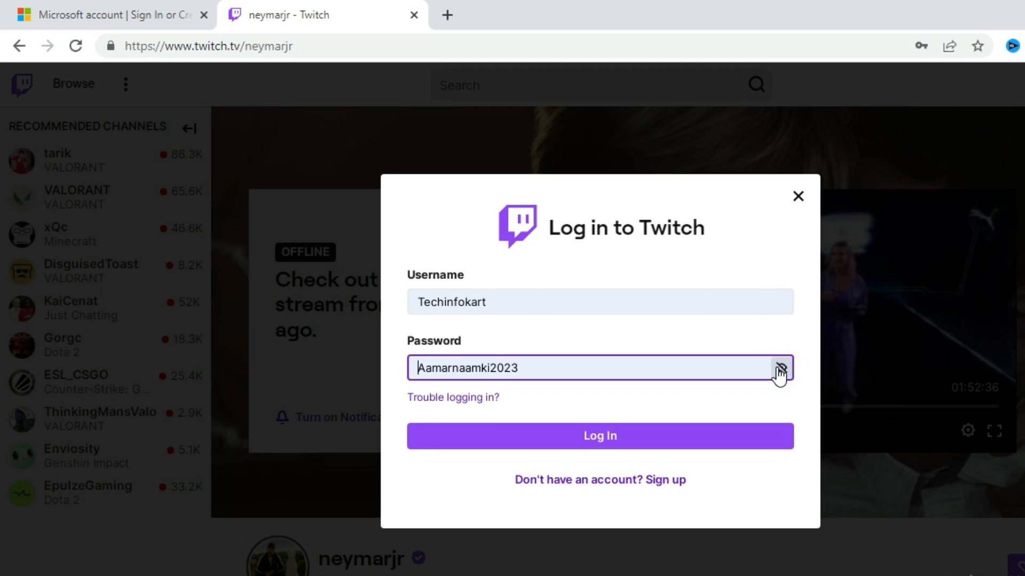
click(781, 367)
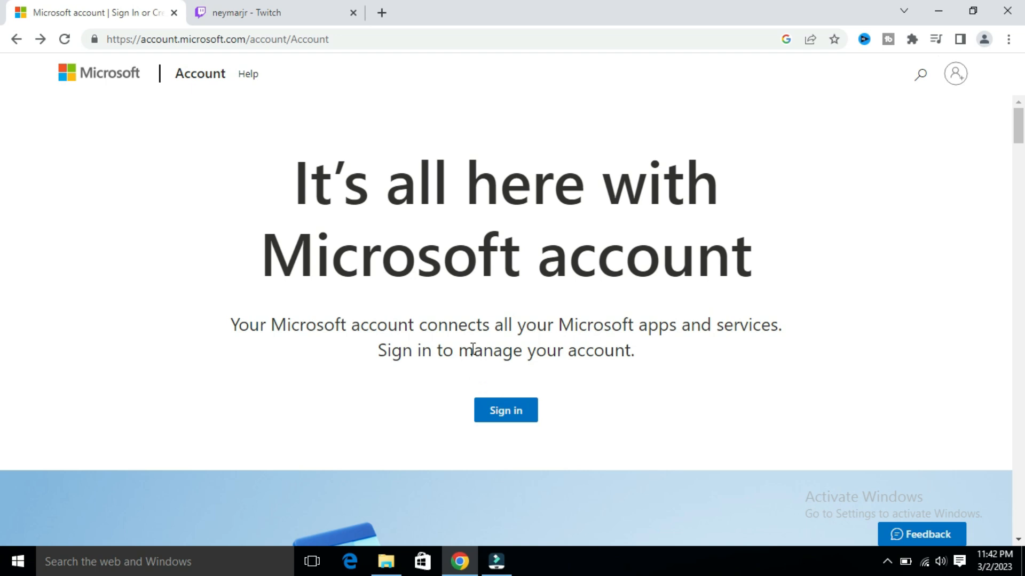
Start Microsoft sign-in, confirm the account name, and continue to the Enter password page.
click(505, 410)
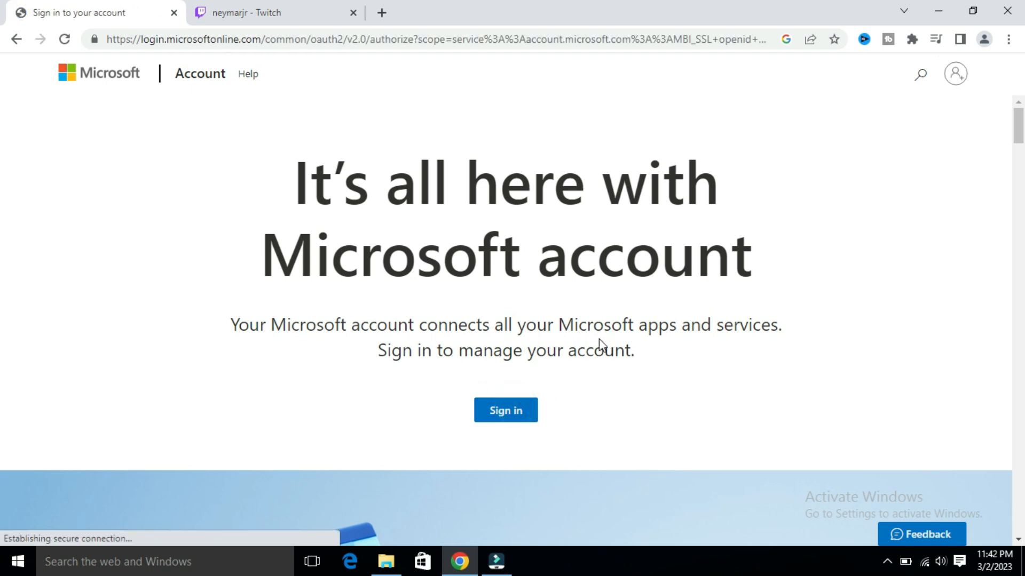
click(506, 410)
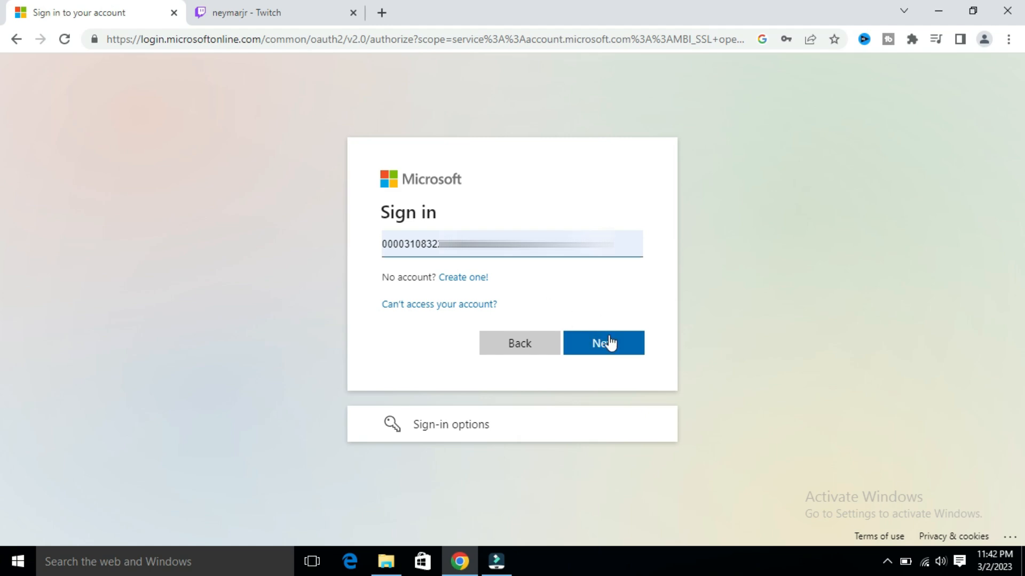
click(602, 343)
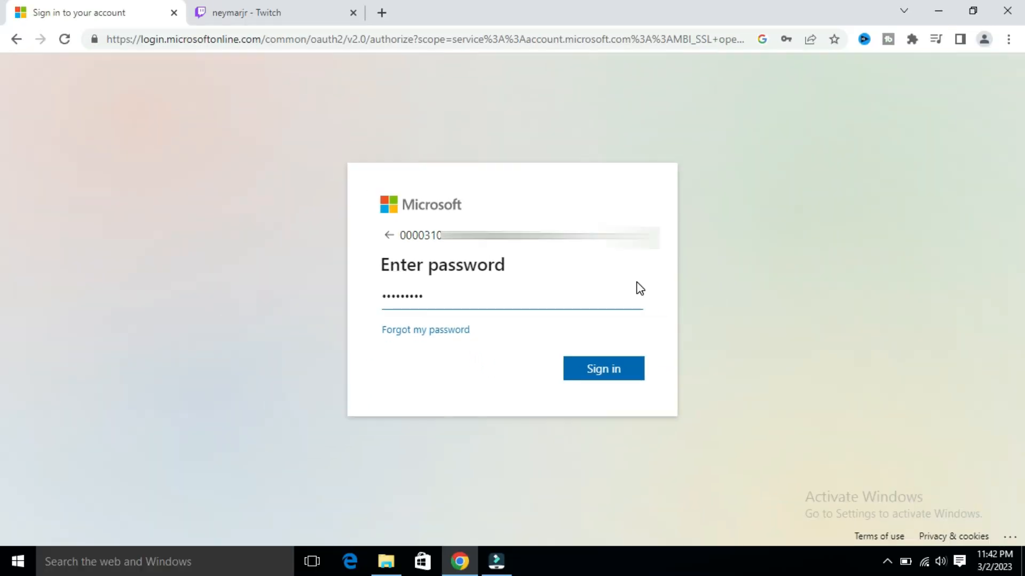
click(512, 296)
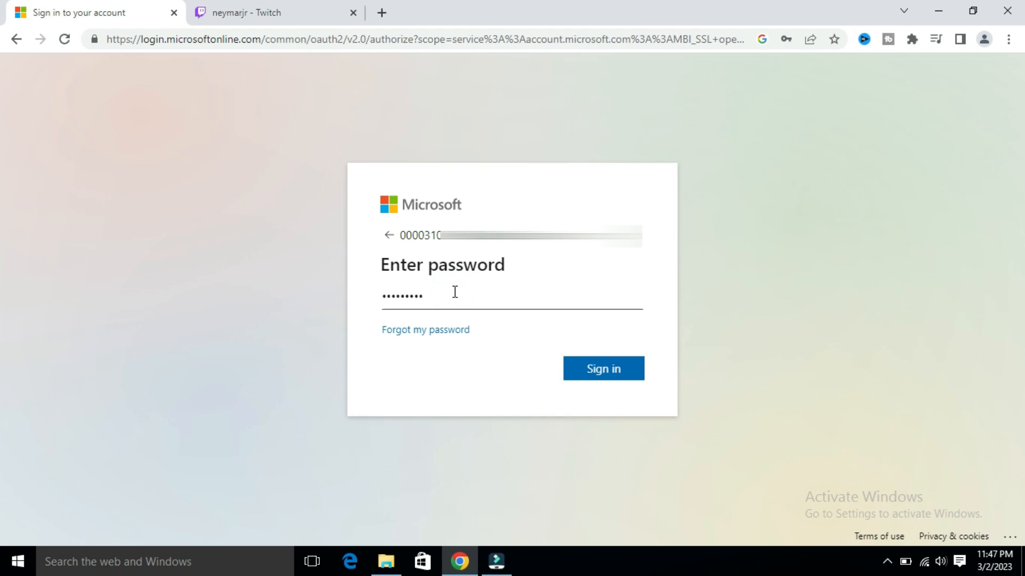
Toggle DevTools with Ctrl+Shift+I, then Inspect the Microsoft password field from its context menu.
key(ctrl+shift+i)
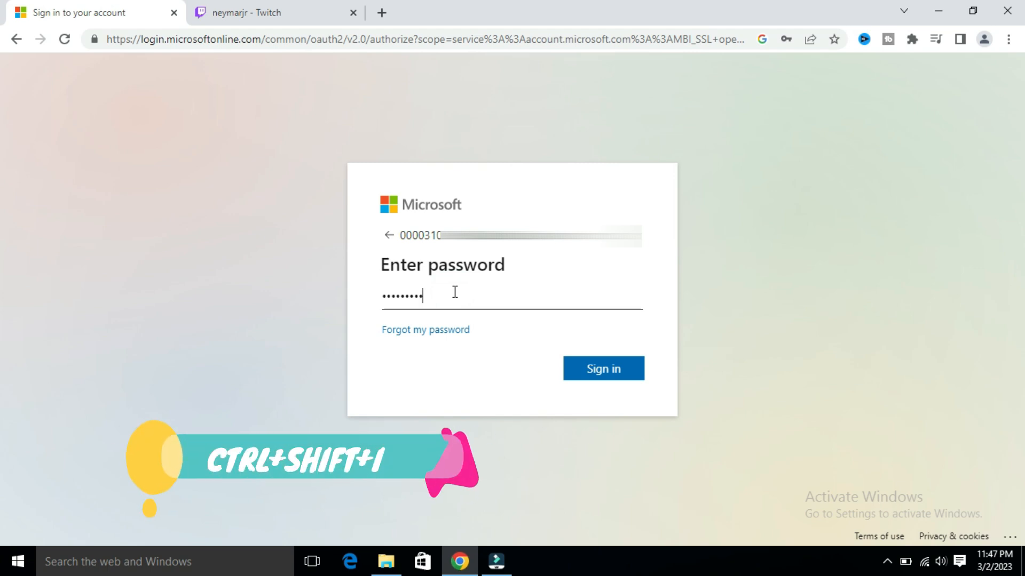
key(ctrl+shift+i)
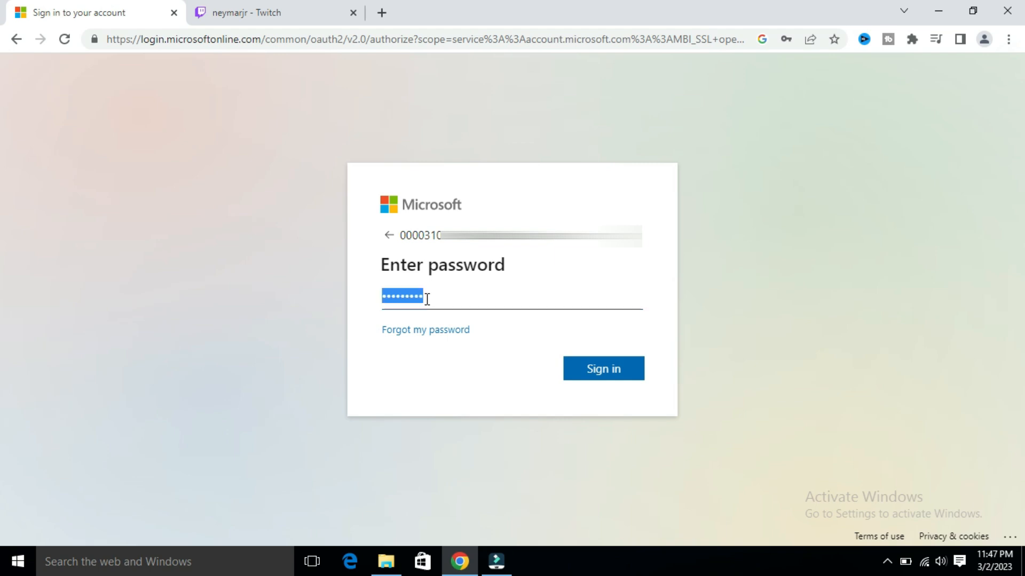
right_click(408, 299)
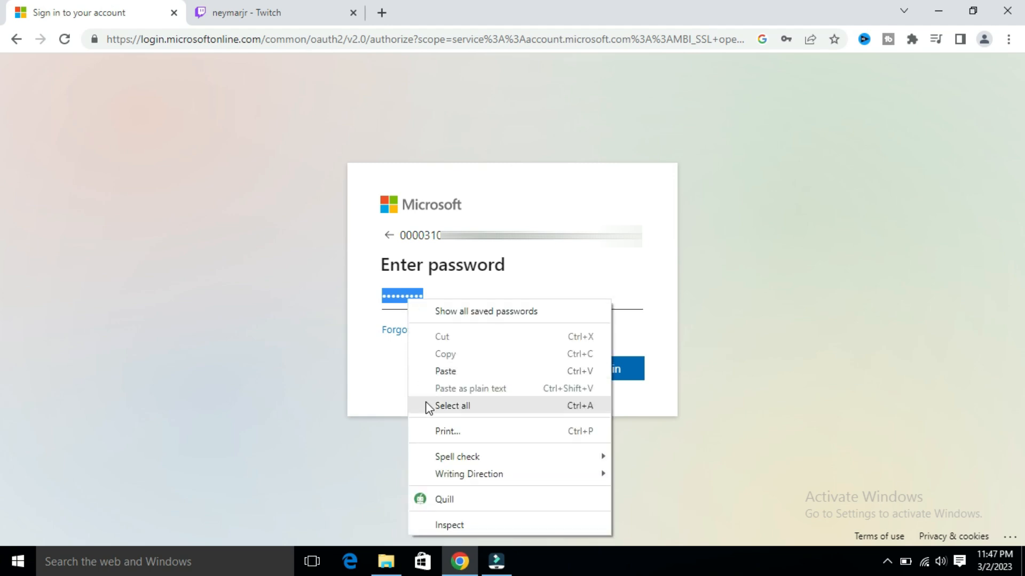
mouse_move(448, 524)
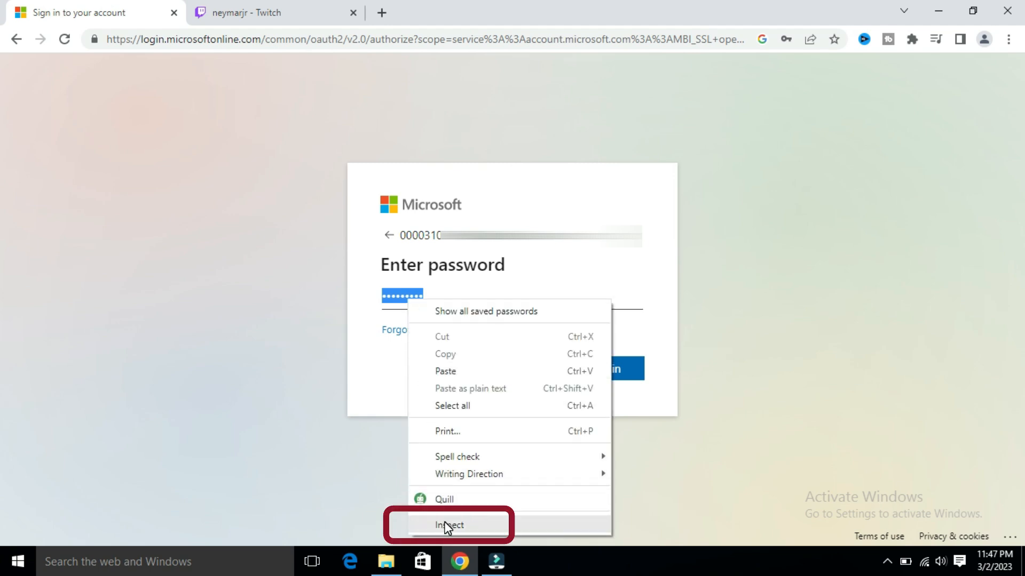
click(449, 524)
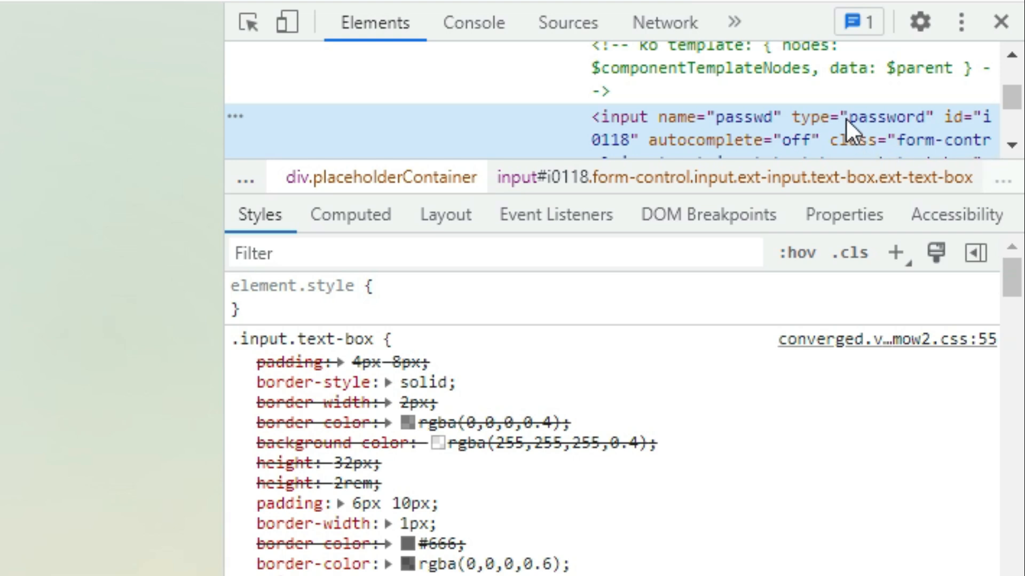
mouse_move(851, 130)
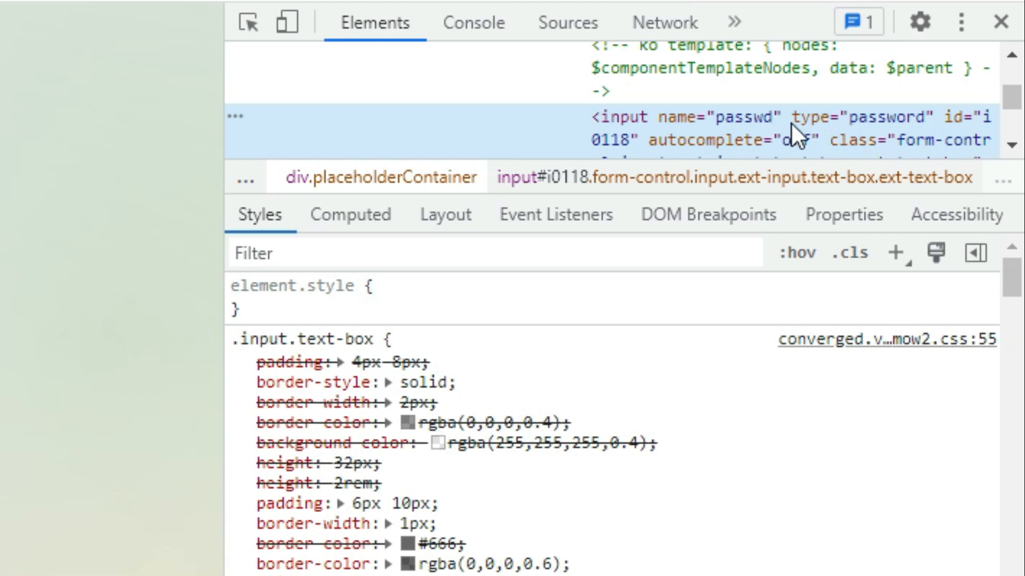
mouse_move(892, 134)
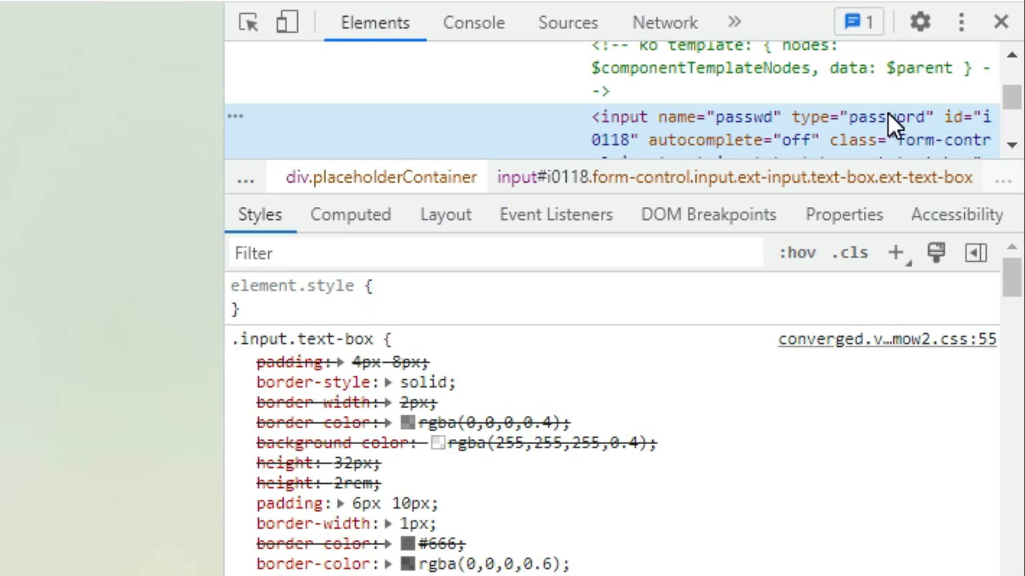
Open the password input's type attribute value "password" for editing in the Elements panel.
double_click(885, 117)
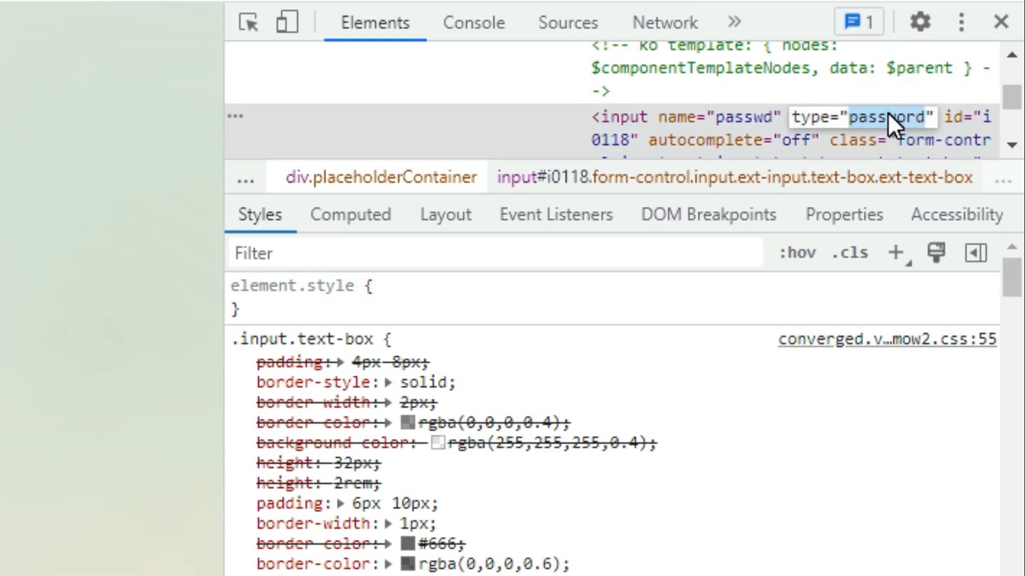